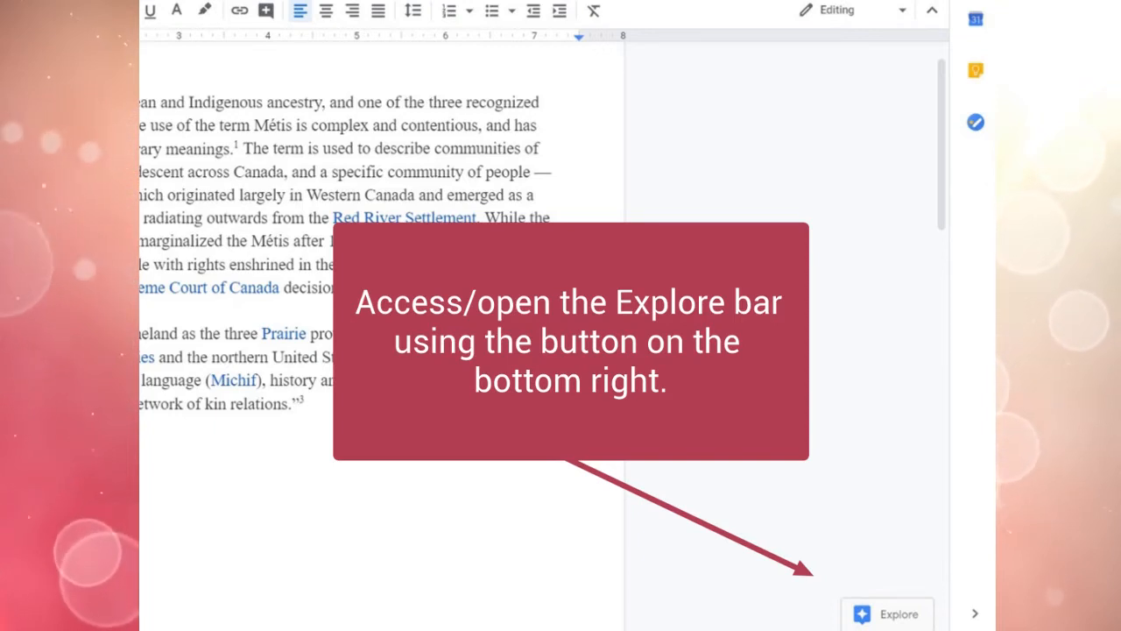
Bring up the Explore sidebar with web results about Métis beside the document.
{"action": "left_click", "coordinate": [887, 613]}
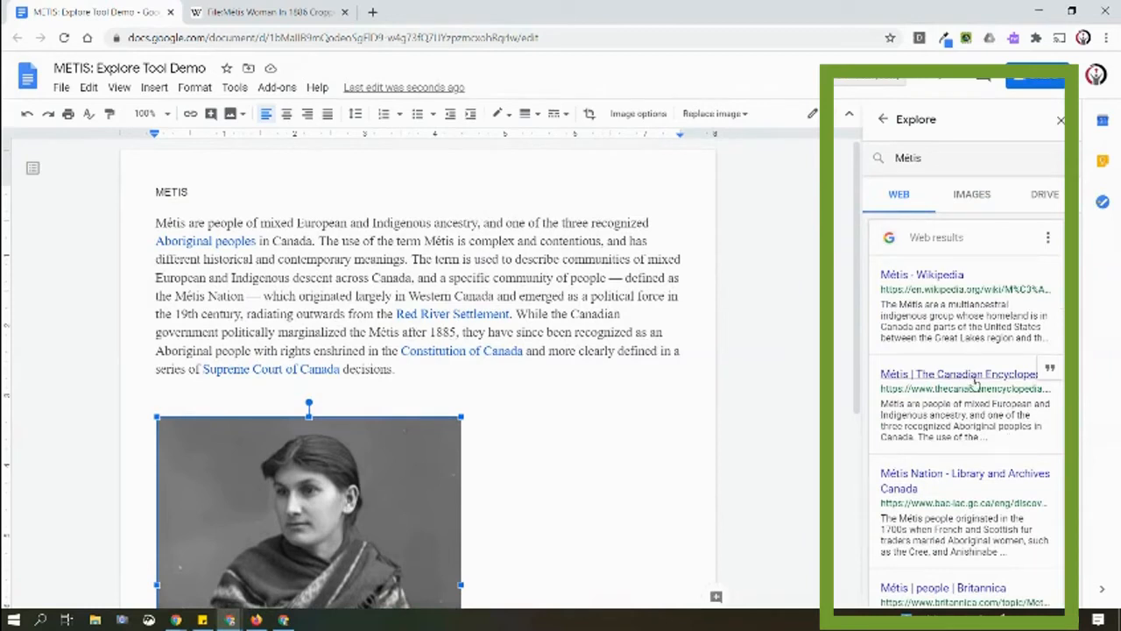
{"action": "mouse_move", "coordinate": [967, 379]}
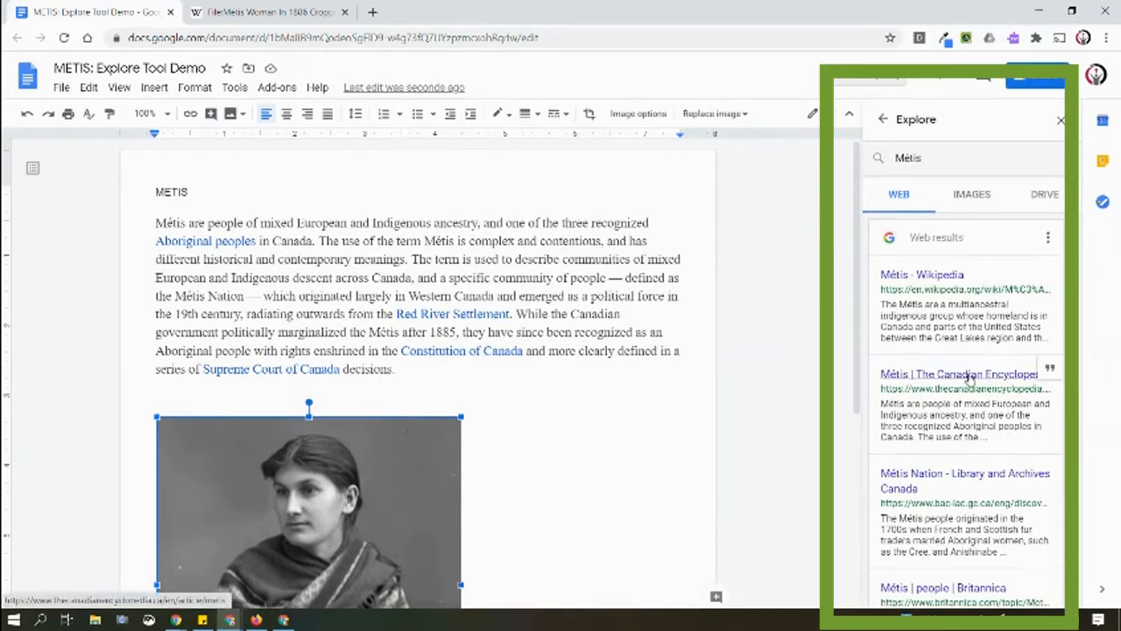
Read the introductory text of the Métis article from the Explore results.
{"action": "left_click", "coordinate": [958, 373]}
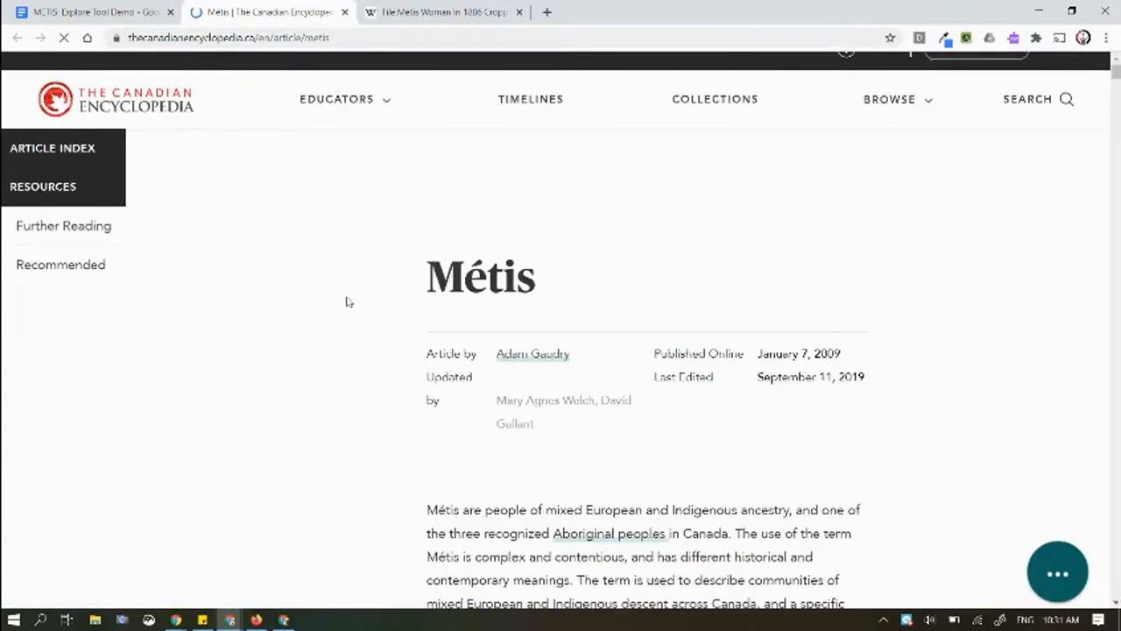
{"action": "scroll", "scroll_direction": "down", "scroll_amount": 3}
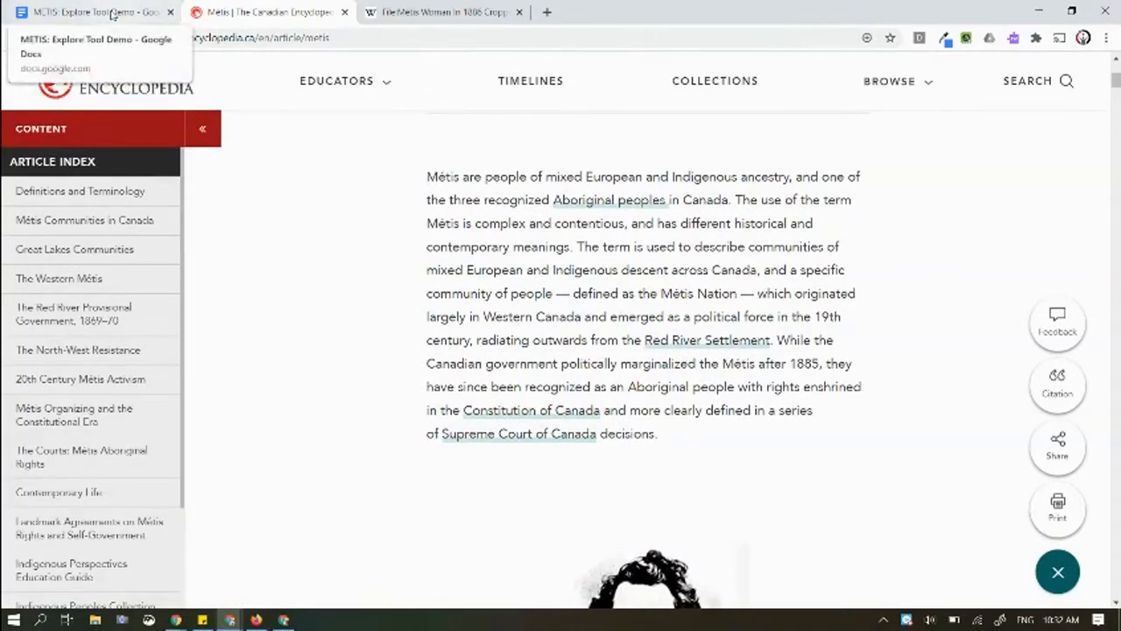
{"action": "mouse_move", "coordinate": [606, 353]}
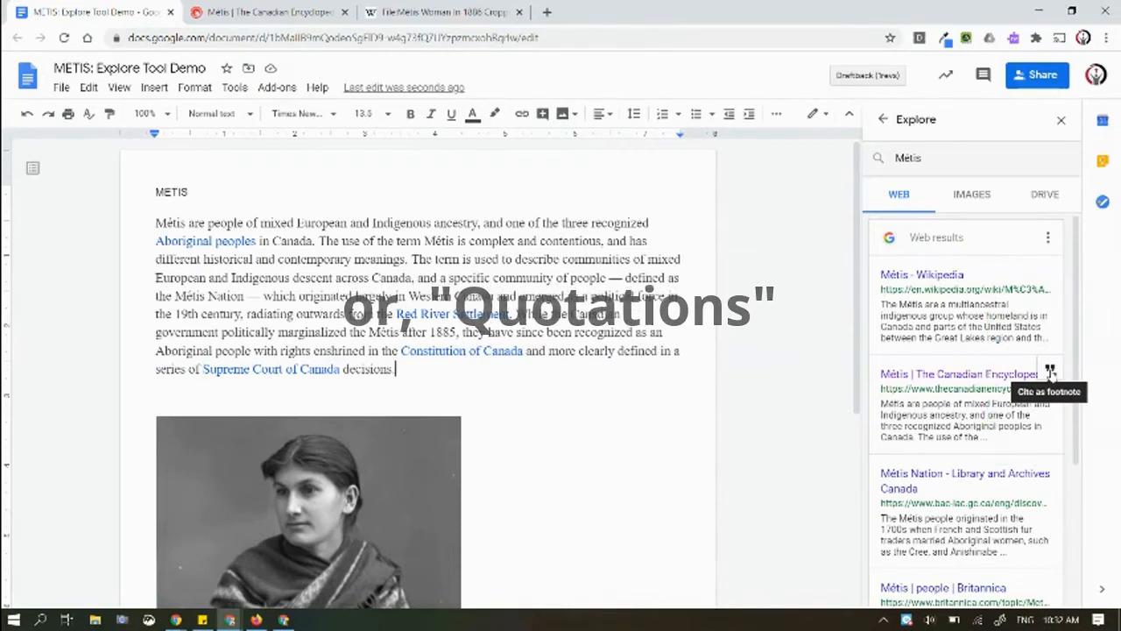
Insert footnote 1 citing the encyclopedia's Métis article after 'decisions.'.
{"action": "left_click", "coordinate": [1049, 371]}
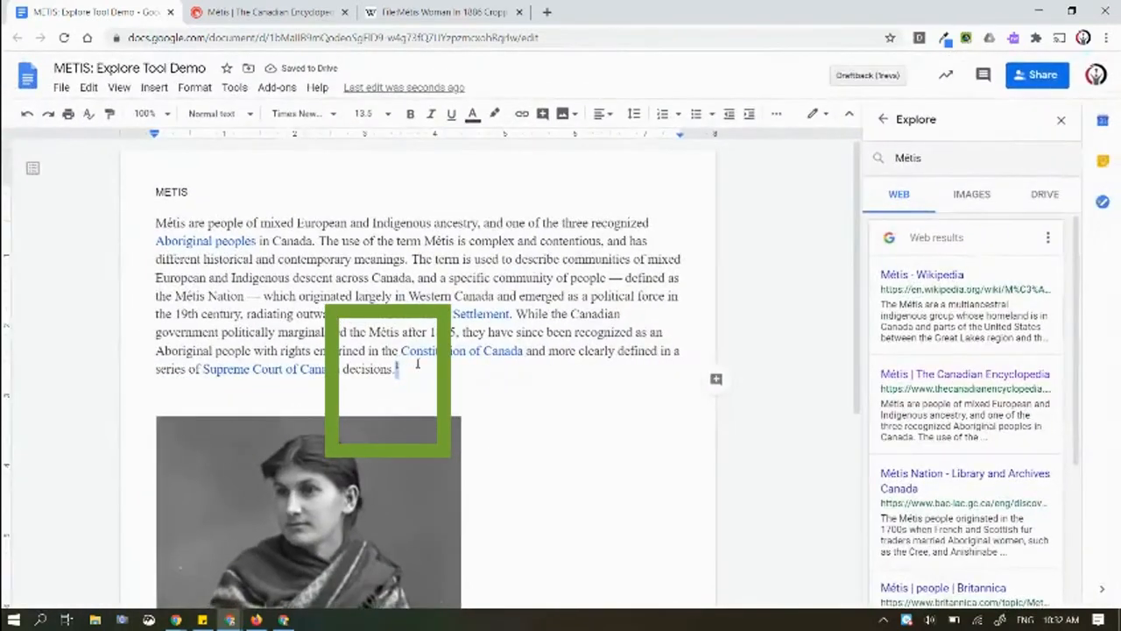
{"action": "scroll", "scroll_direction": "down", "scroll_amount": 3}
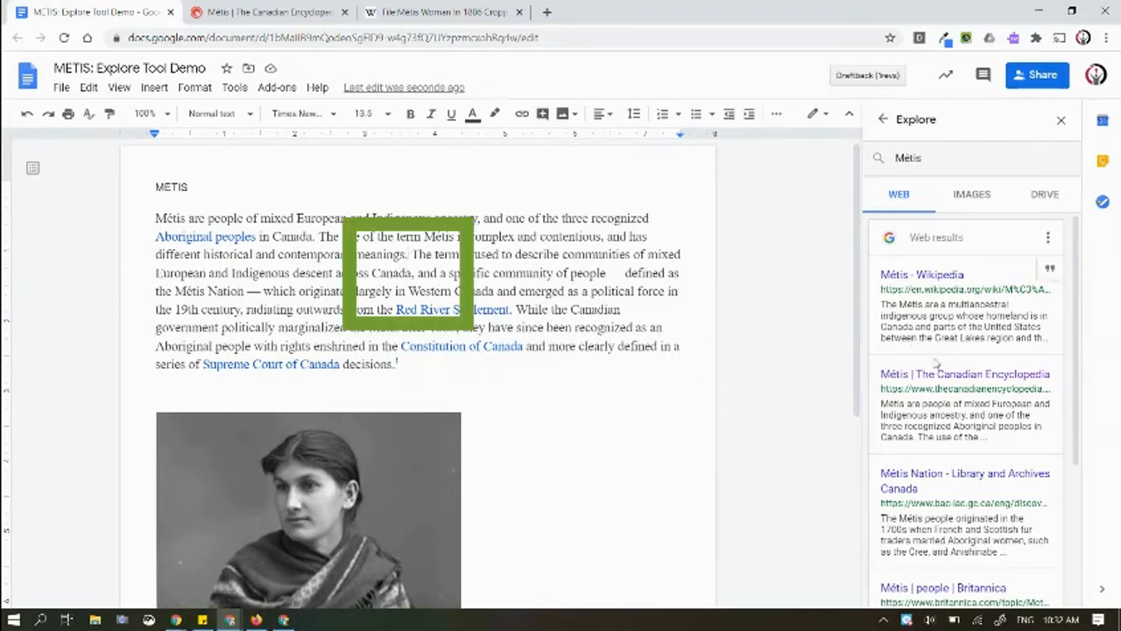
{"action": "mouse_move", "coordinate": [1049, 368]}
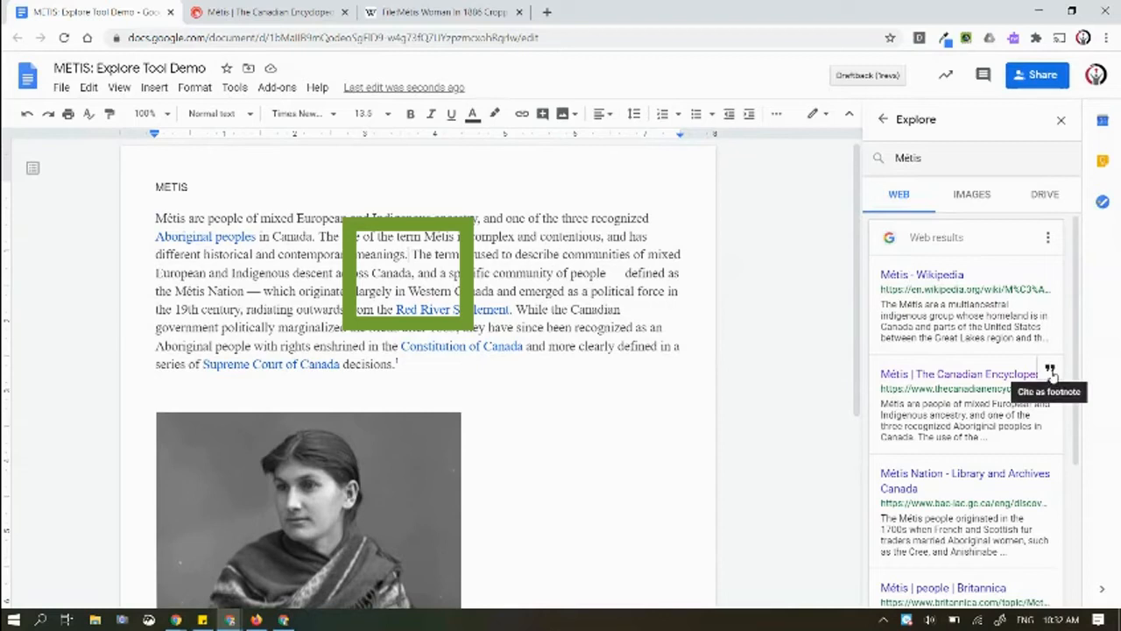
Insert footnote 2 citing the same article after 'contemporary meanings.'.
{"action": "left_click", "coordinate": [1051, 368]}
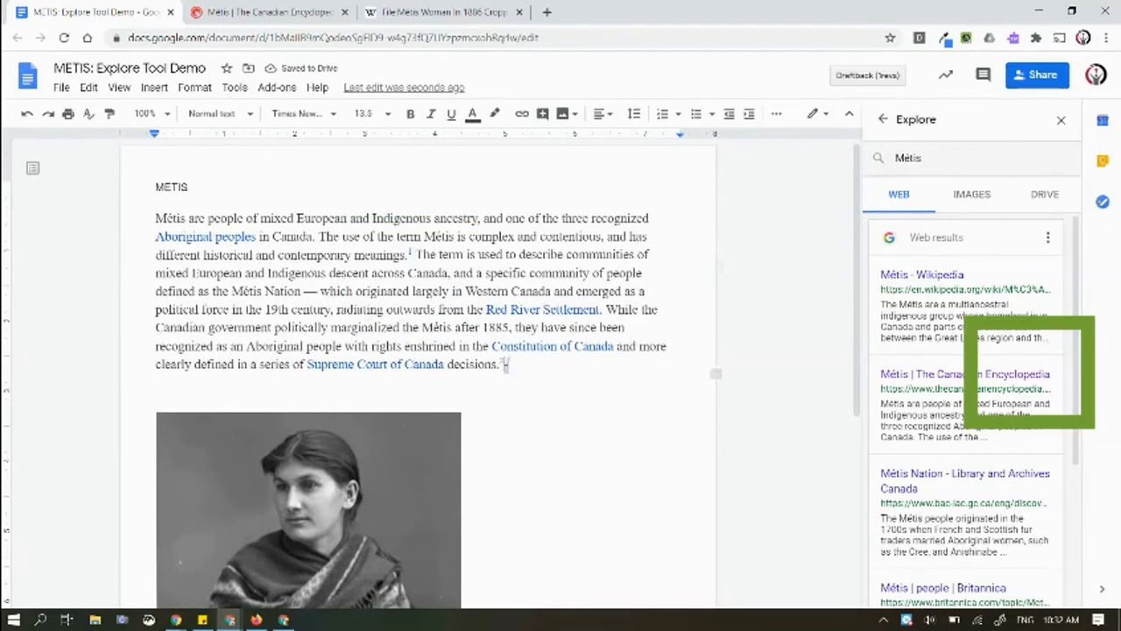
{"action": "scroll", "scroll_direction": "down", "scroll_amount": 3}
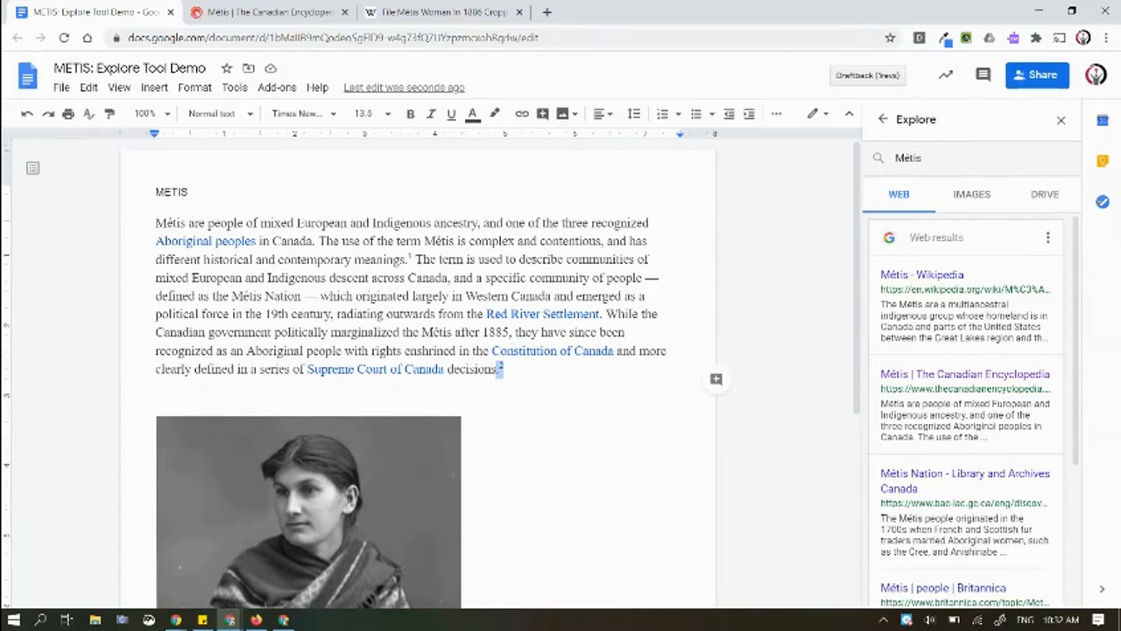
{"action": "mouse_move", "coordinate": [1047, 239]}
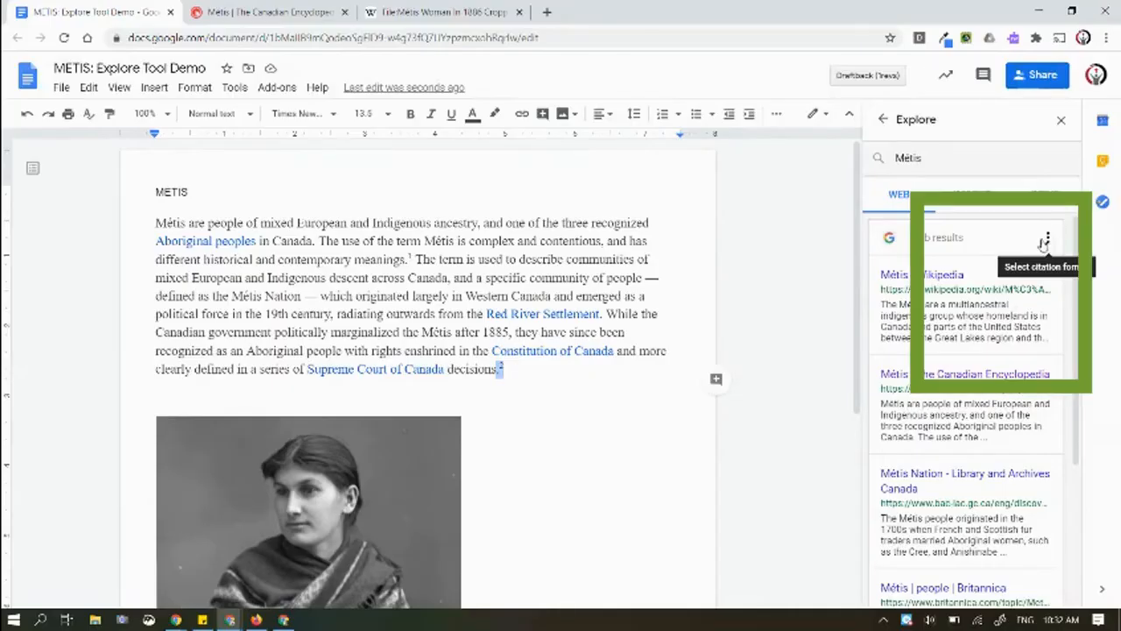
Show Explore's citation format choices (MLA, APA, Chicago) from the three-dot menu.
{"action": "left_click", "coordinate": [1044, 238]}
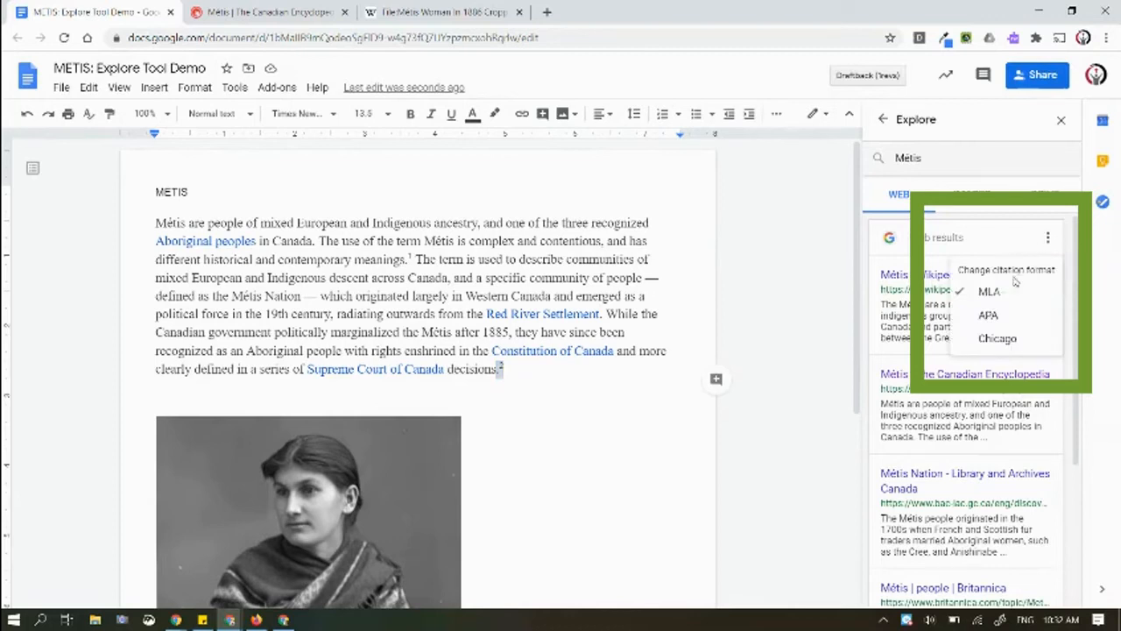
{"action": "mouse_move", "coordinate": [998, 338]}
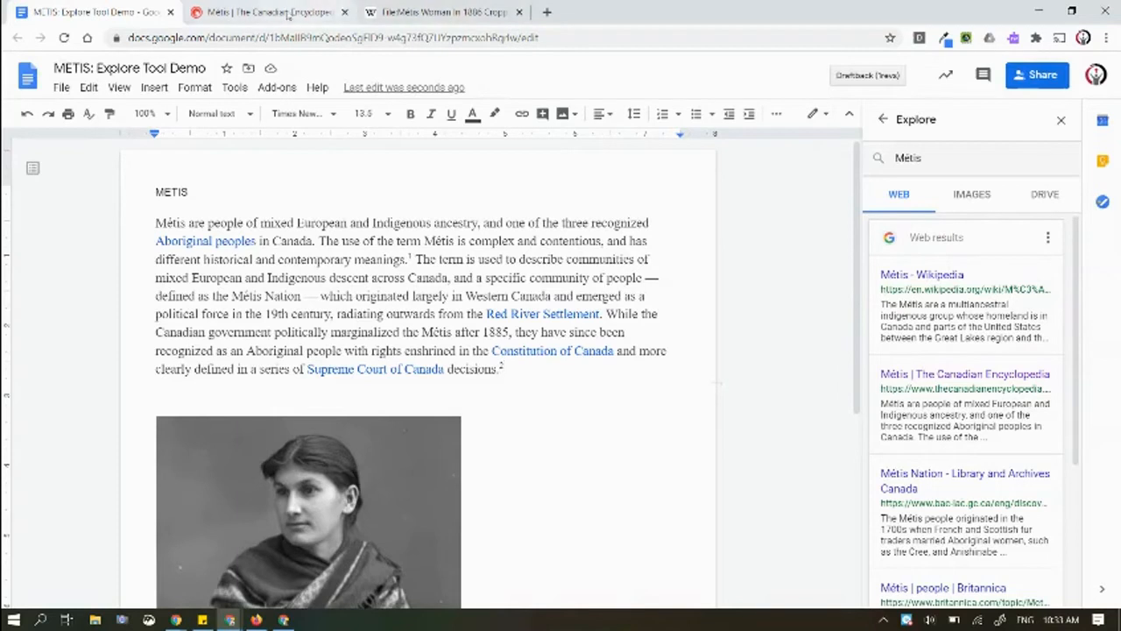
Select the 'The MNC defines the Métis homeland…' paragraph in the article and return to the document.
{"action": "left_click", "coordinate": [266, 11]}
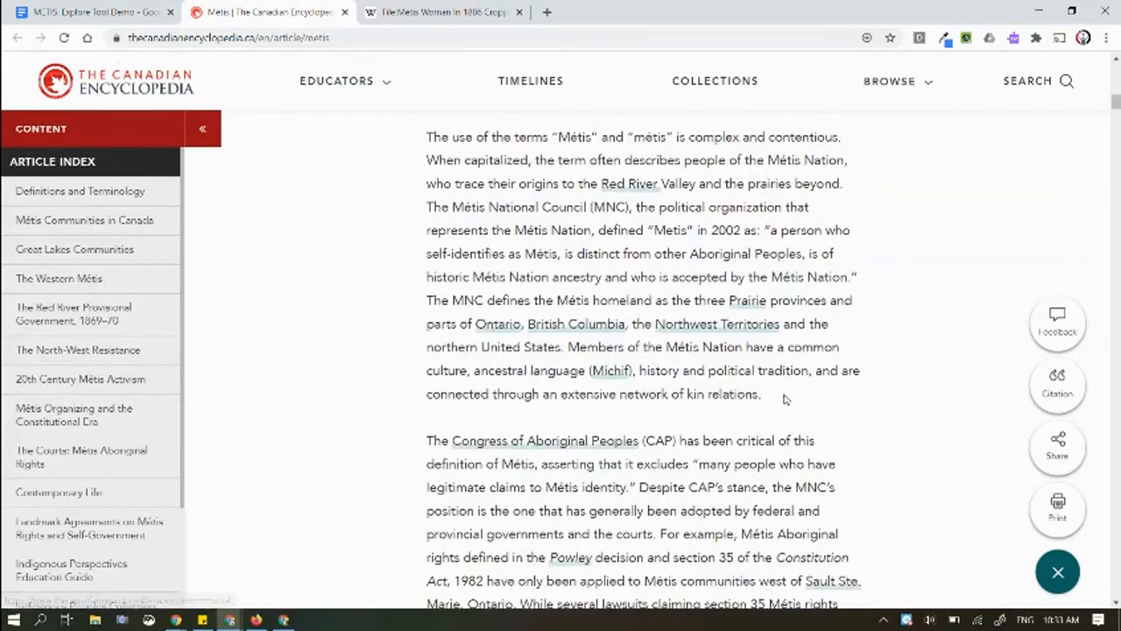
{"action": "left_click_drag", "start_coordinate": [426, 299], "coordinate": [762, 392]}
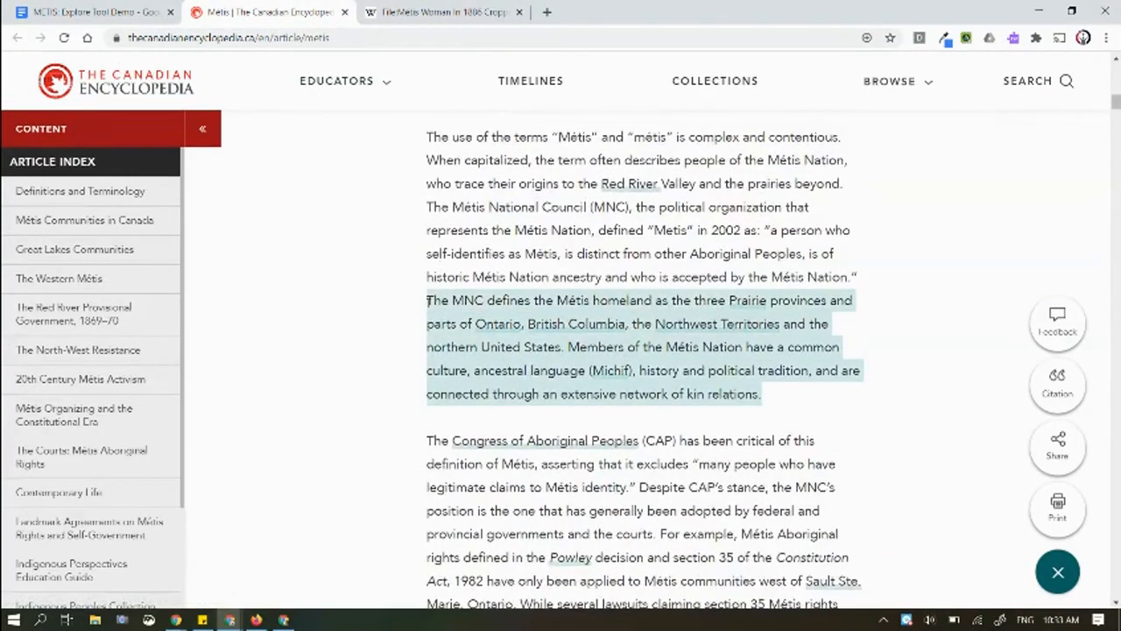
{"action": "left_click", "coordinate": [263, 11]}
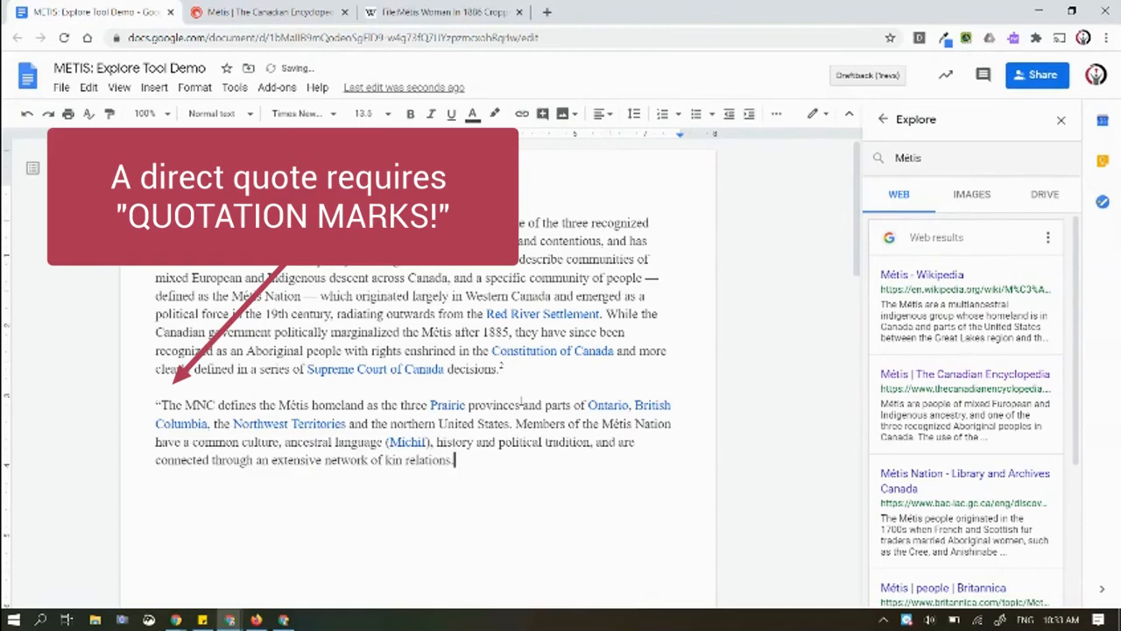
Enclose the pasted Métis homeland paragraph in quotation marks.
{"action": "type", "text": "\""}
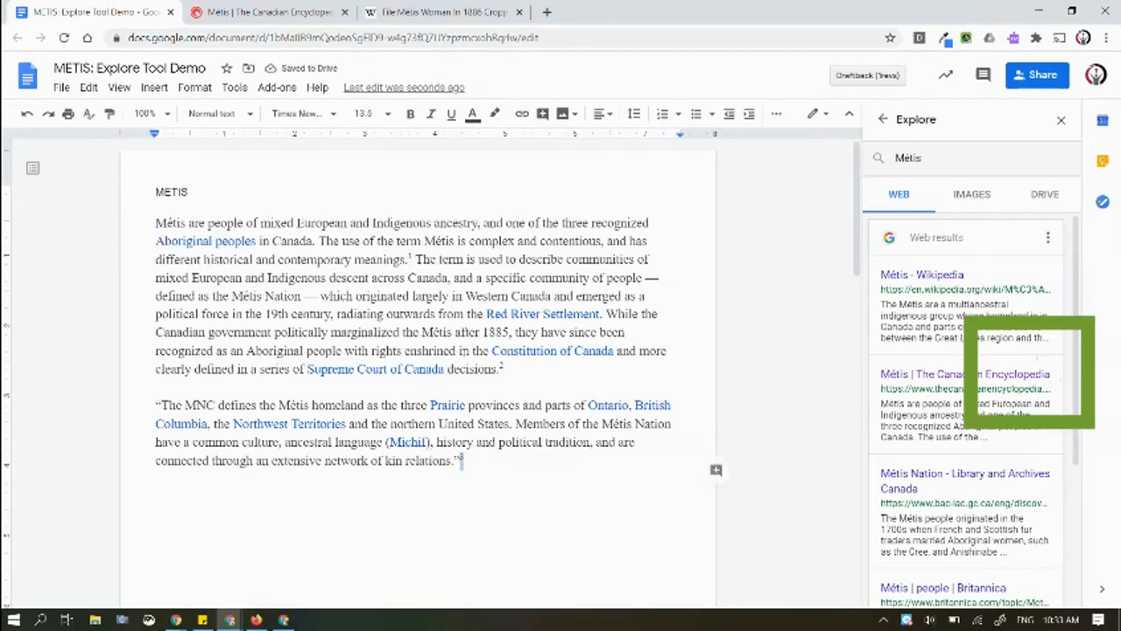
Highlight footnote 3, the Chicago-style citation accessed July 7, 2020, at the page bottom.
{"action": "scroll", "scroll_direction": "down", "scroll_amount": 3}
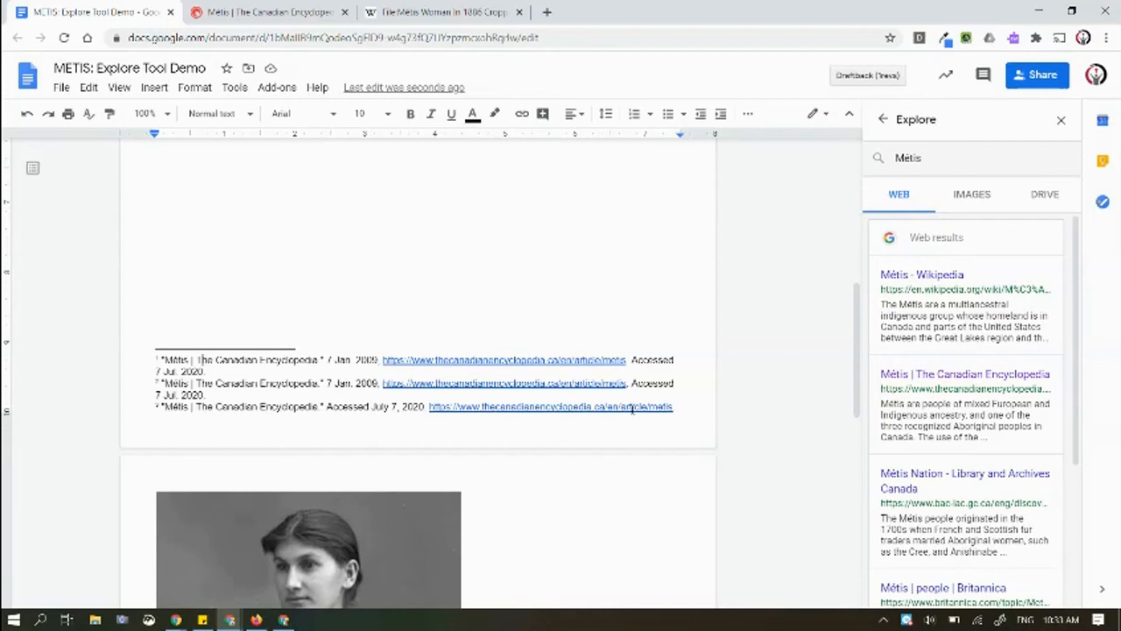
{"action": "left_click_drag", "start_coordinate": [158, 406], "coordinate": [672, 406]}
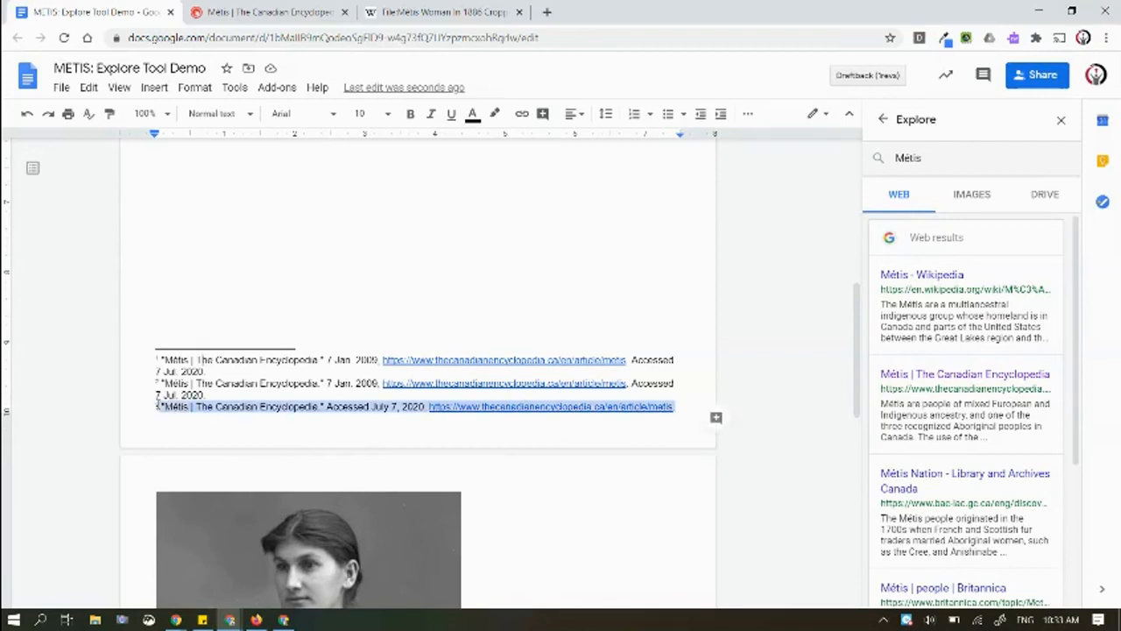